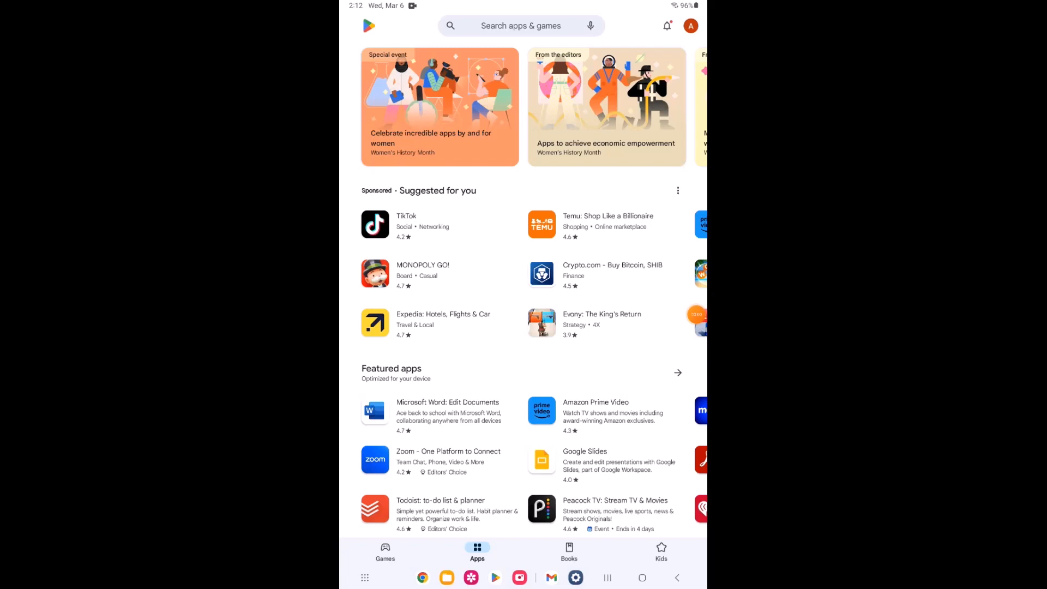
# - Launch Gmail from the dock and reach its General settings
pyautogui.click(519, 26)
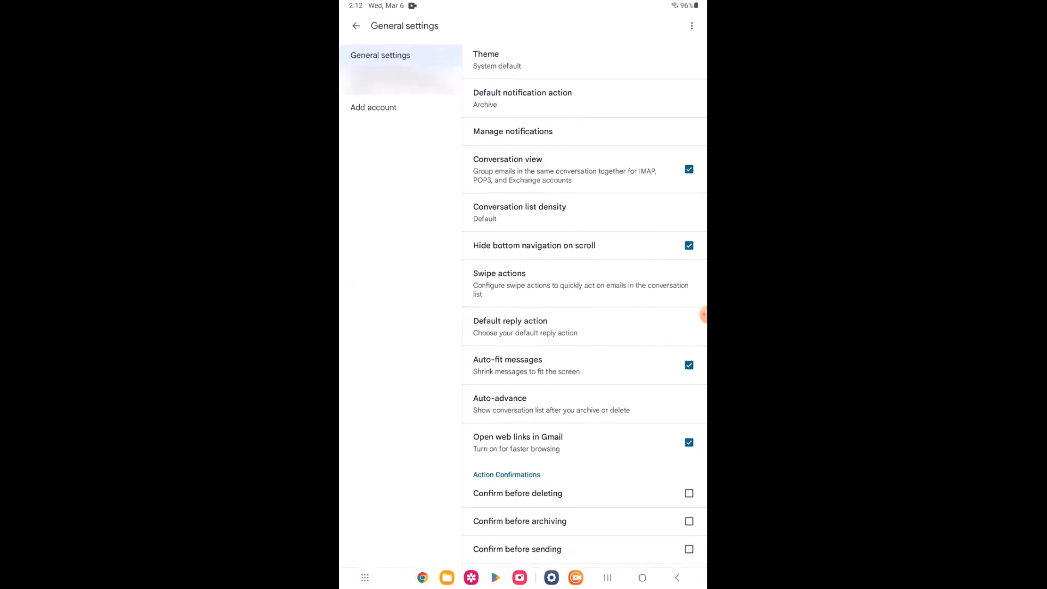
# - Begin adding another email account of type Other
pyautogui.click(373, 106)
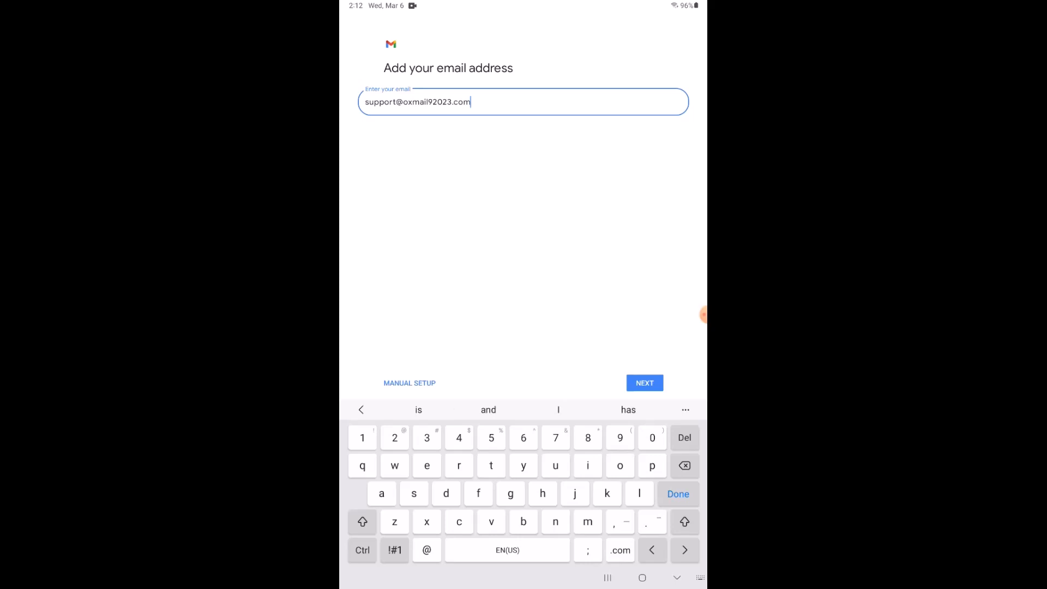
# - Continue with the entered address and choose Personal (IMAP) as the account type
pyautogui.click(645, 383)
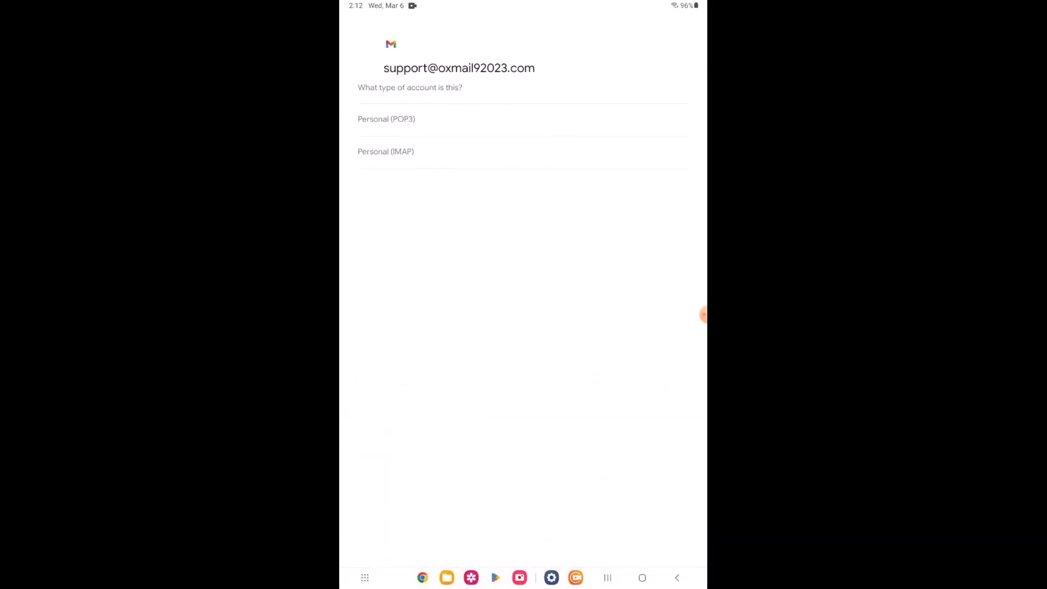
pyautogui.click(386, 152)
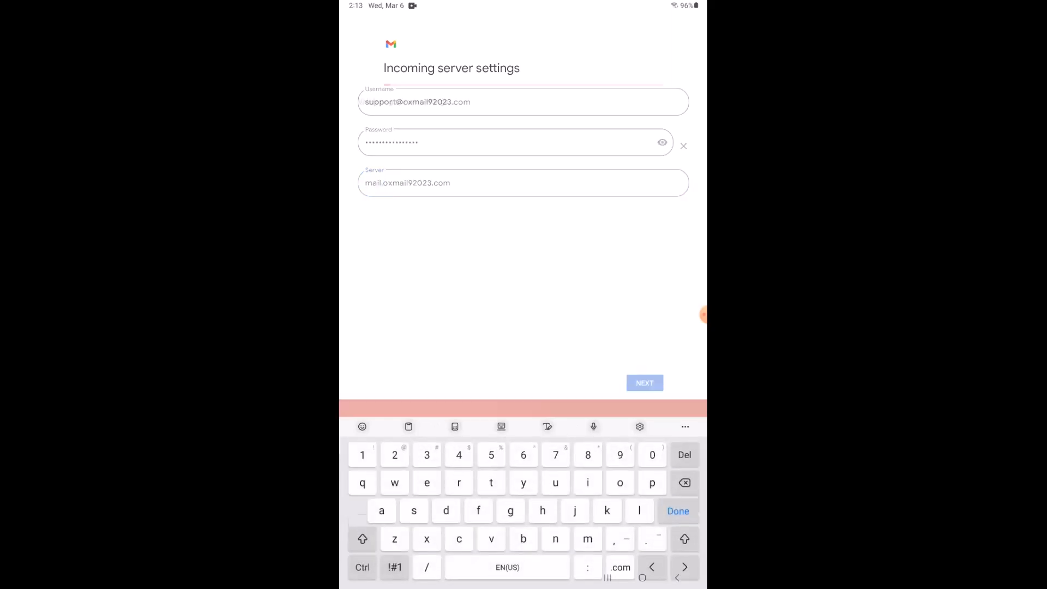
# - Accept the incoming and outgoing server details so setup completes
pyautogui.click(645, 383)
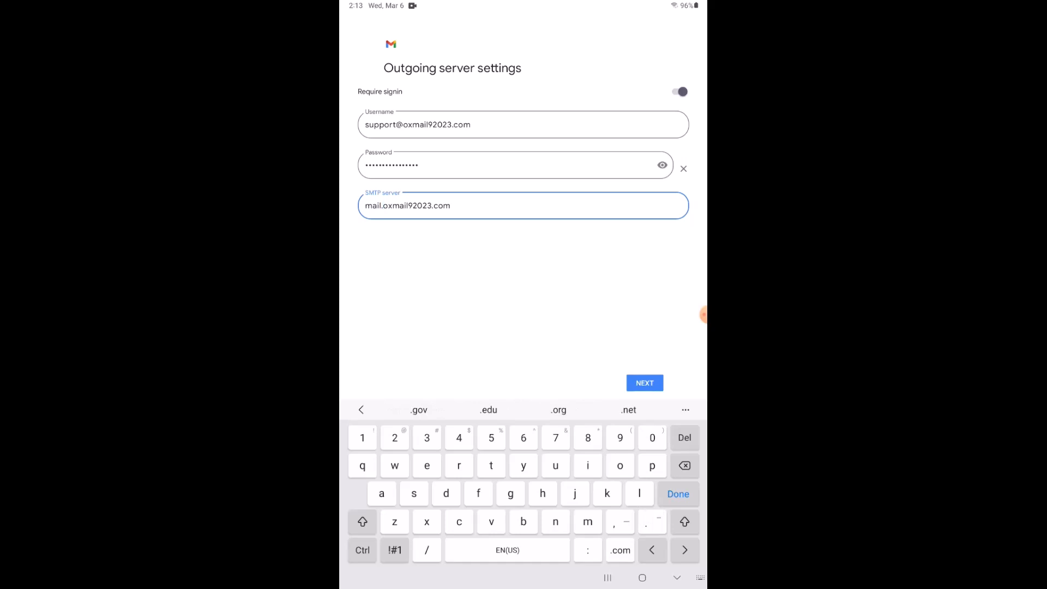
pyautogui.click(645, 382)
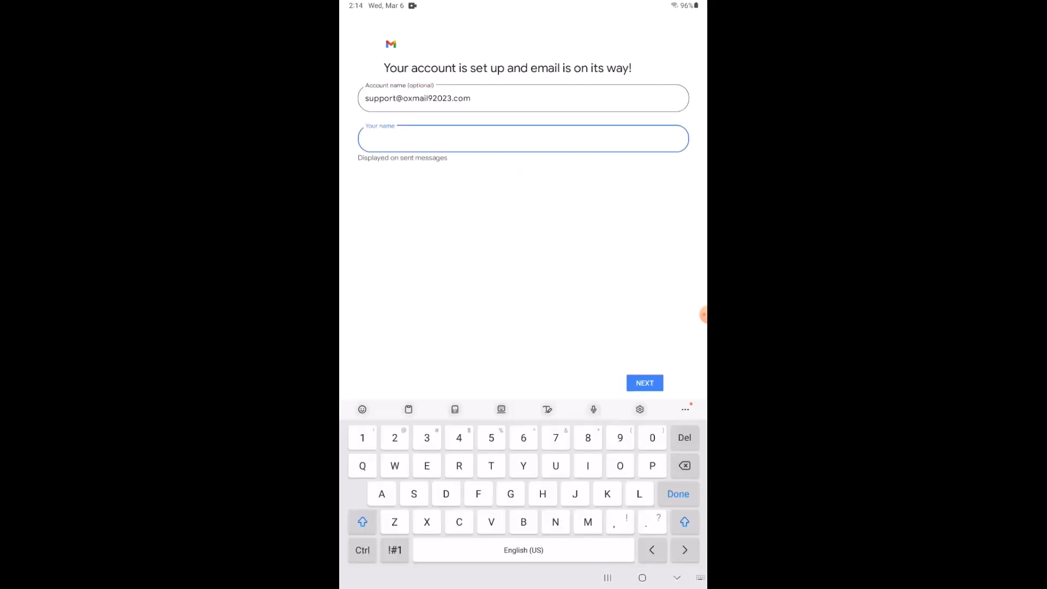
# - Enter the sender name 'Your Name' and finish the account setup
pyautogui.write('Your Name')
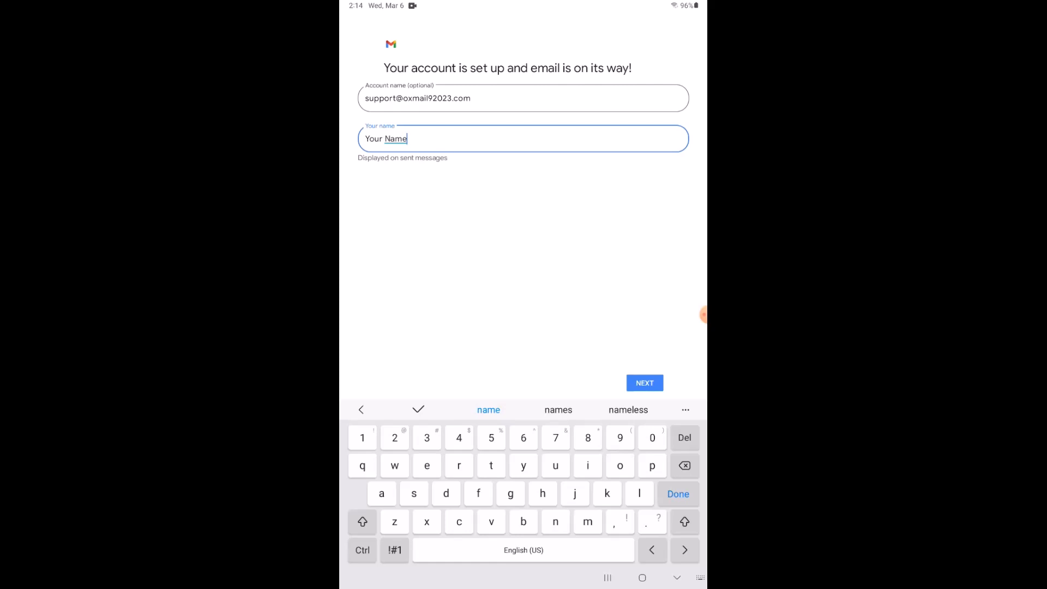
pyautogui.click(645, 383)
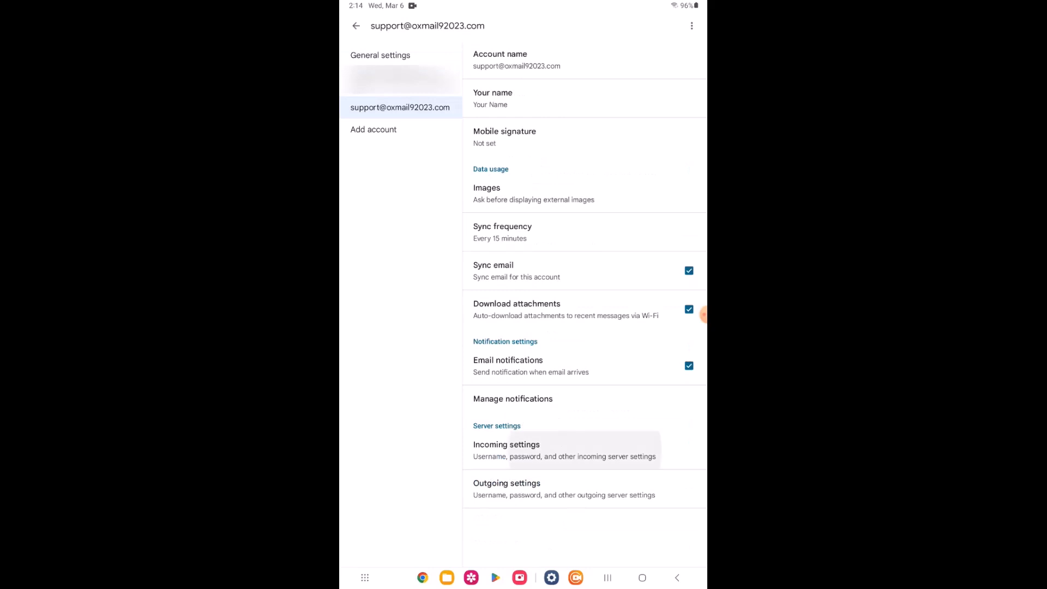
# - Review the account's incoming and outgoing server details, then return to the inbox
pyautogui.click(506, 449)
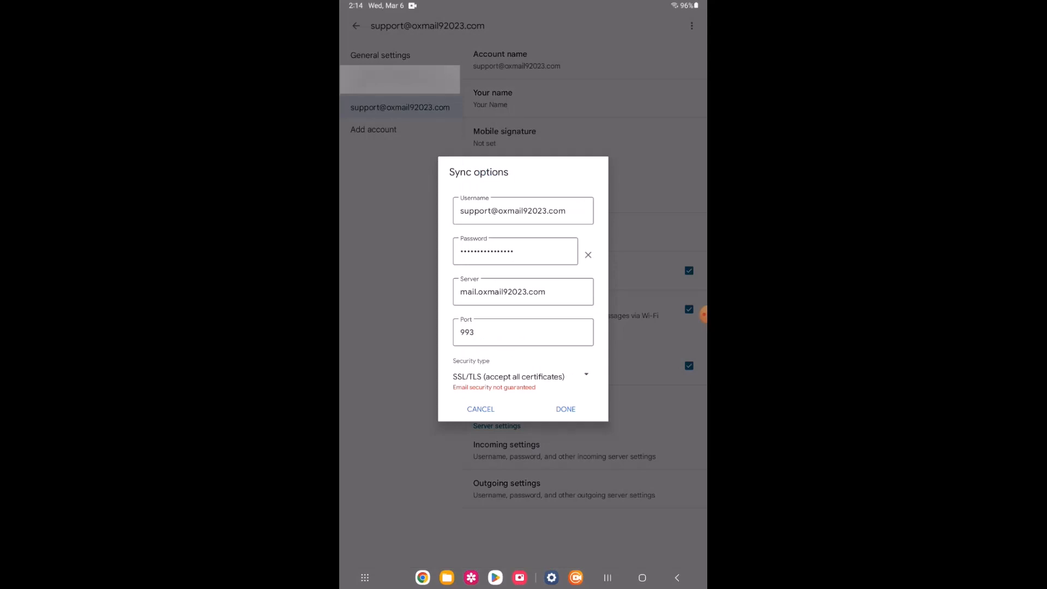
pyautogui.click(565, 409)
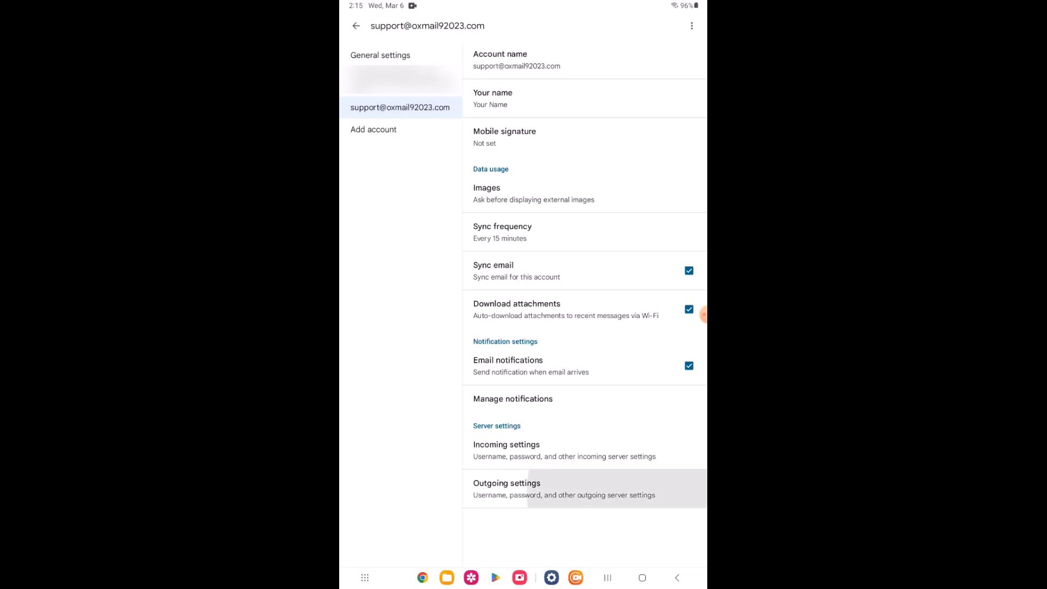
pyautogui.click(506, 488)
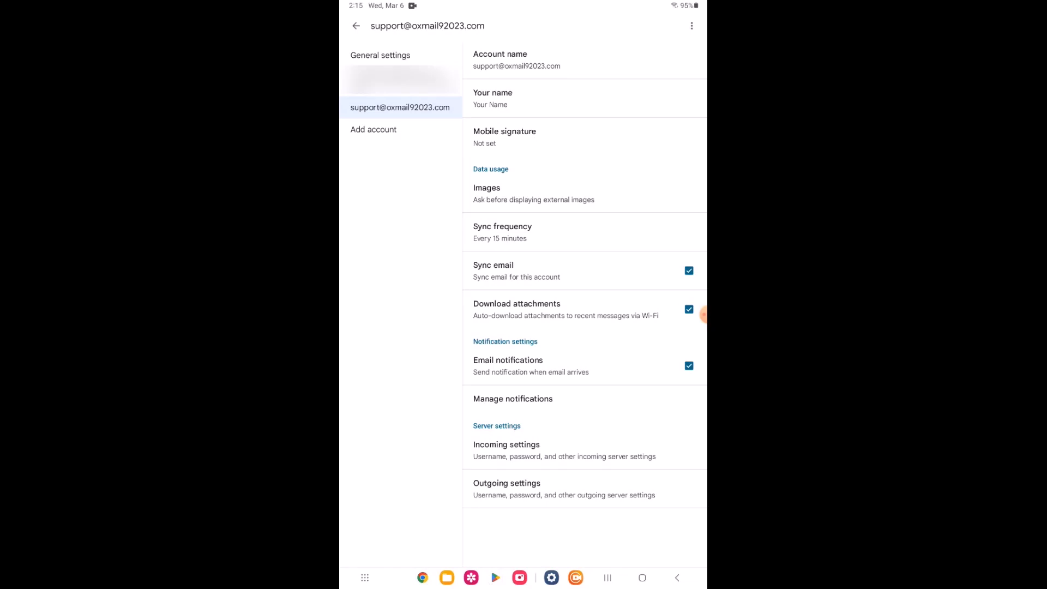
pyautogui.click(355, 26)
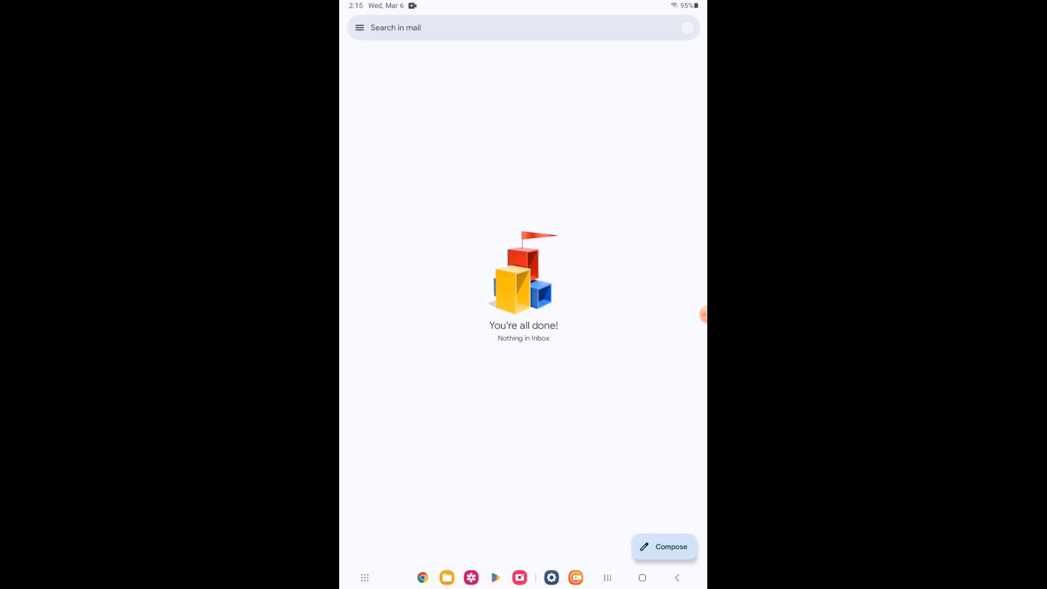
# - Go to the Inbox via the navigation drawer and start composing a new email
pyautogui.click(358, 27)
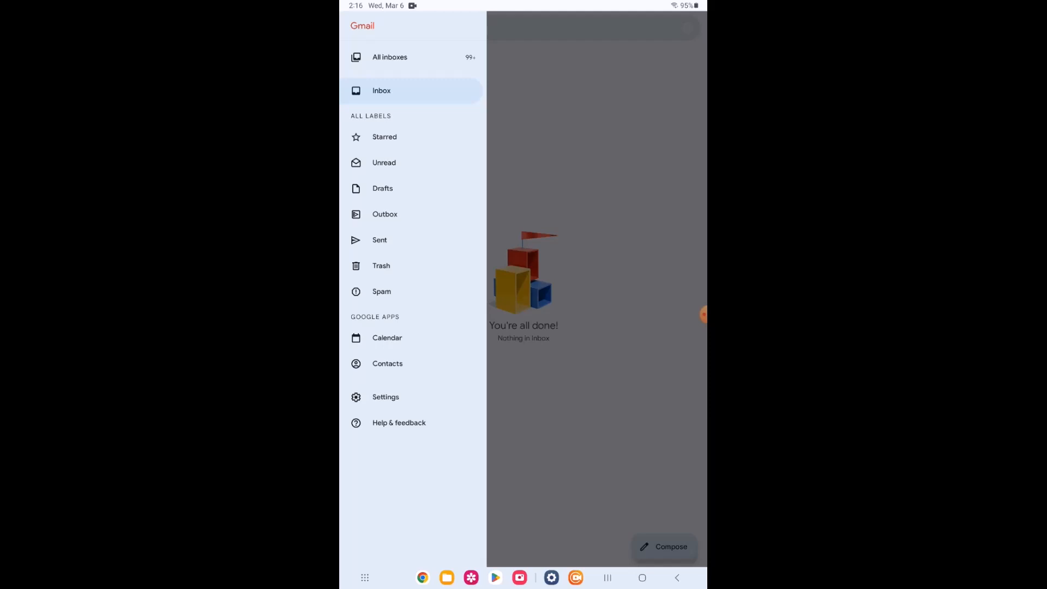
pyautogui.click(615, 273)
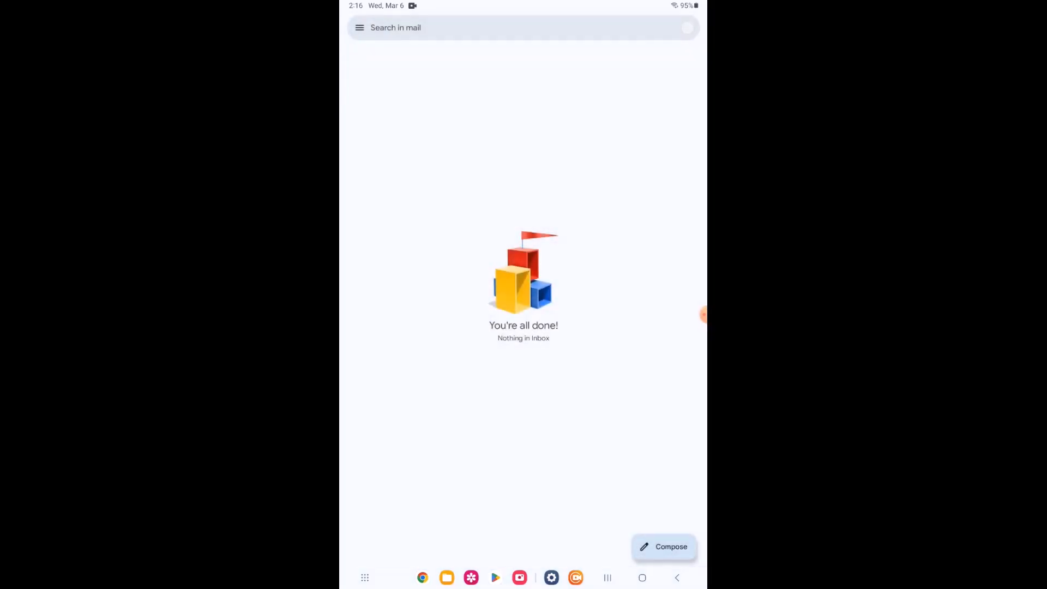
pyautogui.click(662, 546)
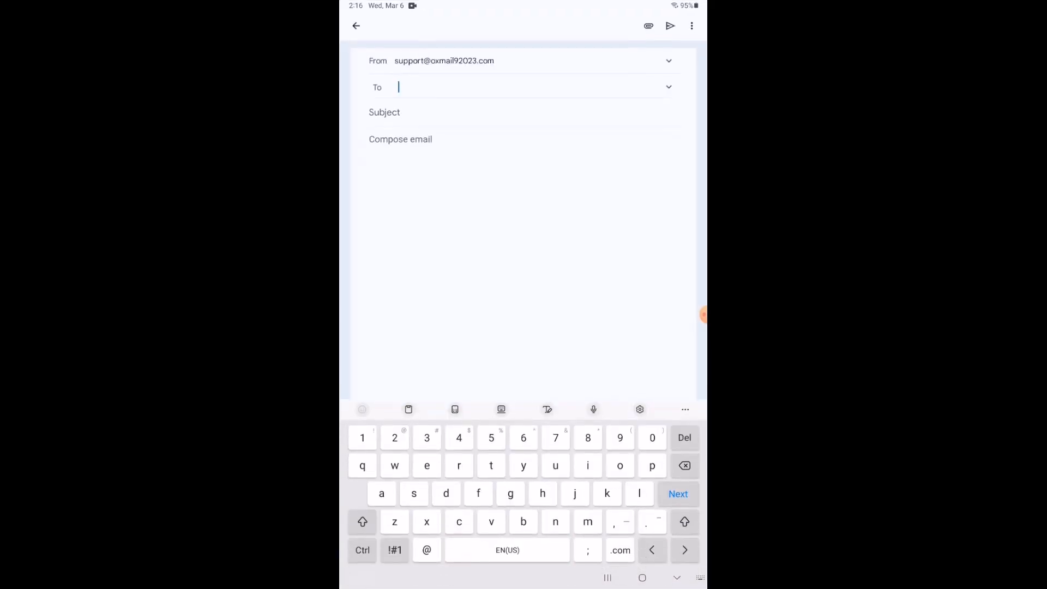